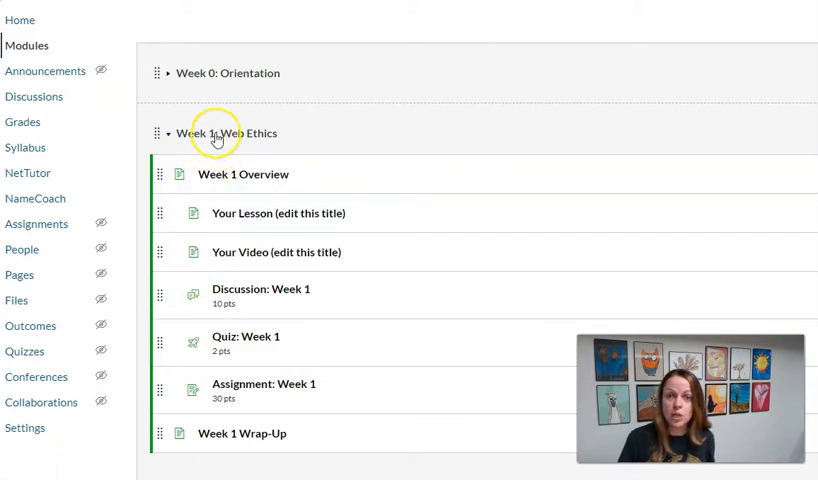
mouse_move(240, 264)
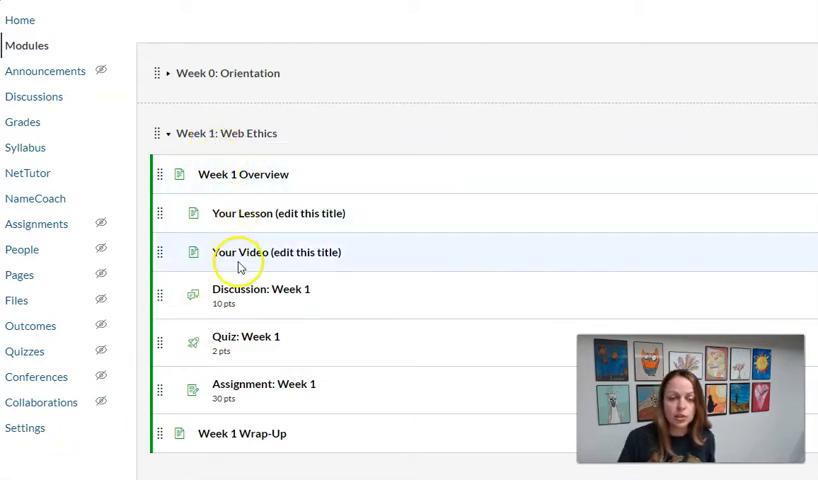
mouse_move(256, 322)
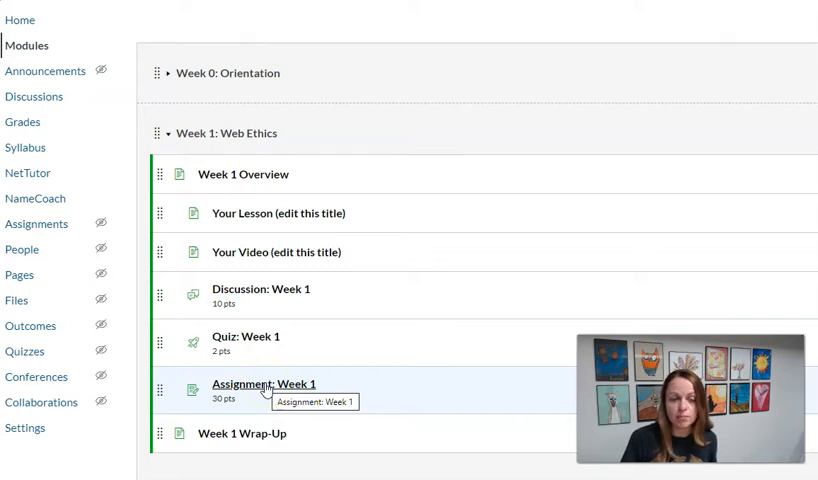
mouse_move(264, 384)
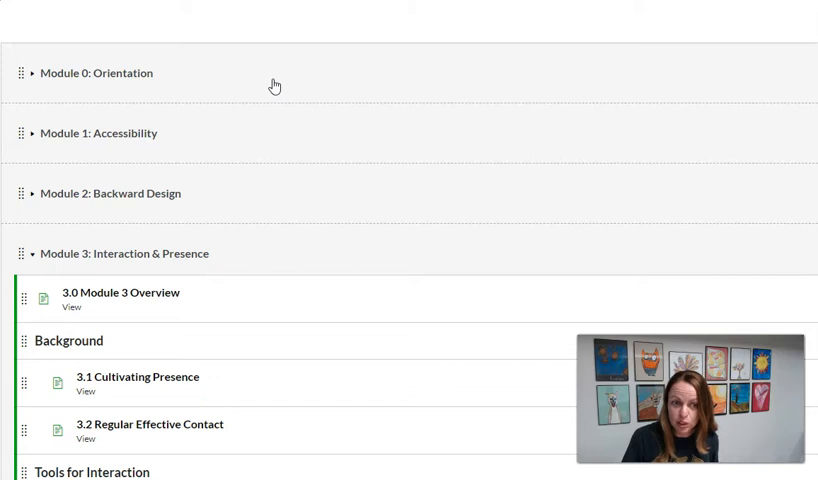
Scroll through the module list and open the 3.7 Quiz: Interaction page
scroll(down, 3)
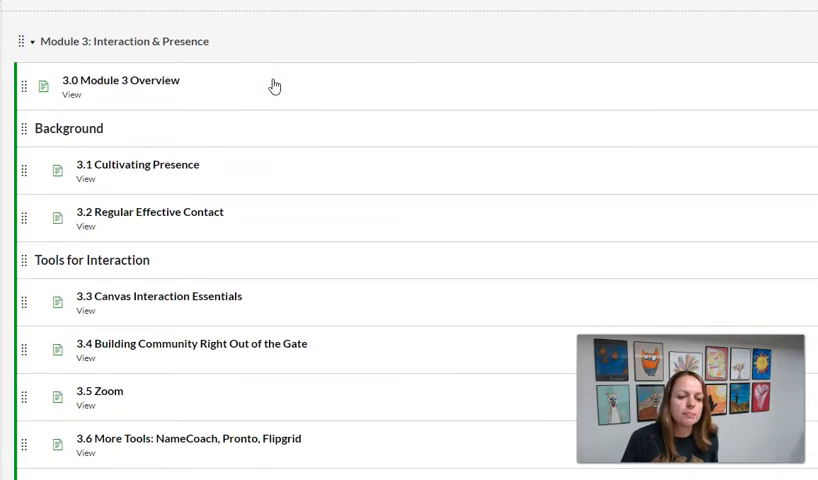
scroll(down, 3)
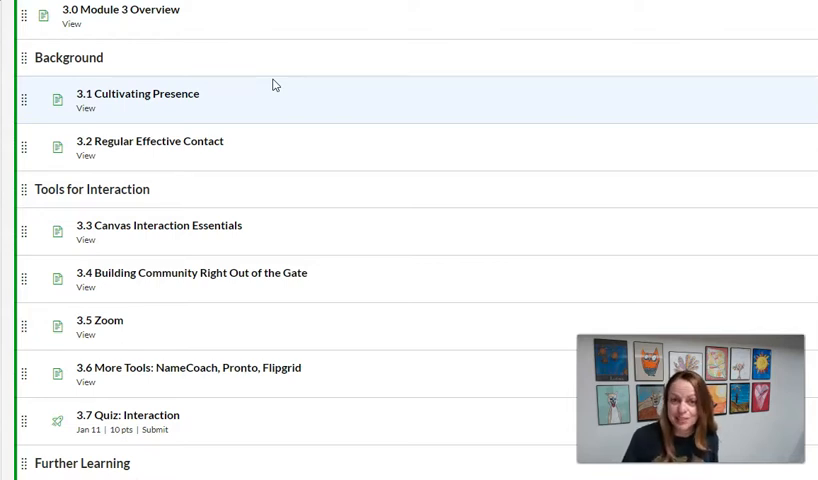
scroll(down, 3)
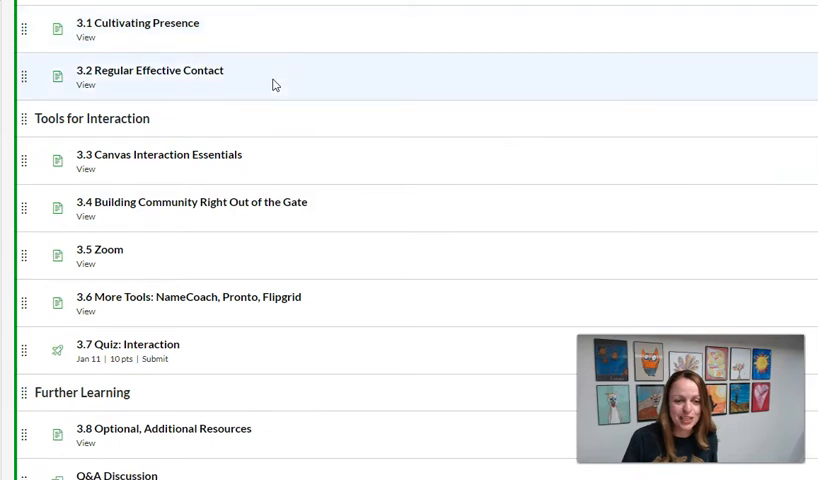
scroll(down, 3)
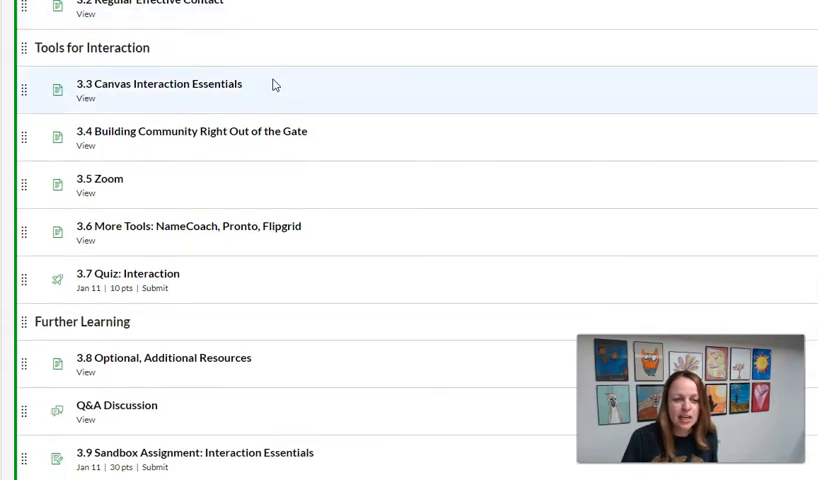
mouse_move(270, 96)
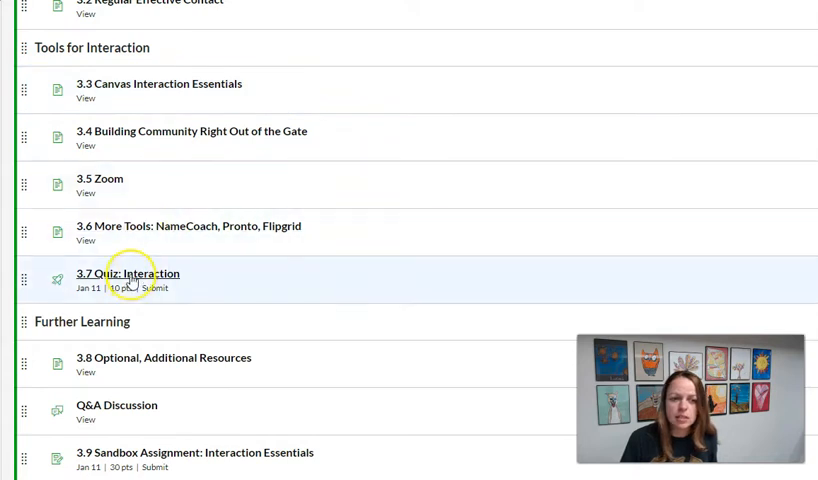
mouse_move(110, 284)
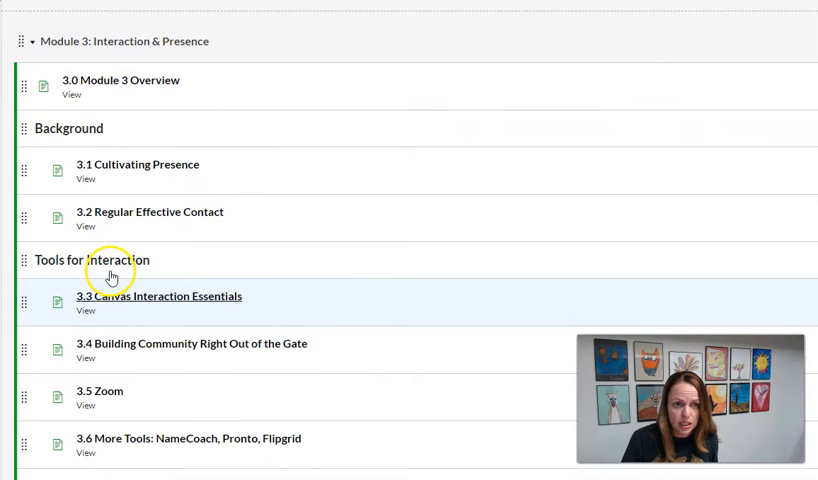
scroll(down, 3)
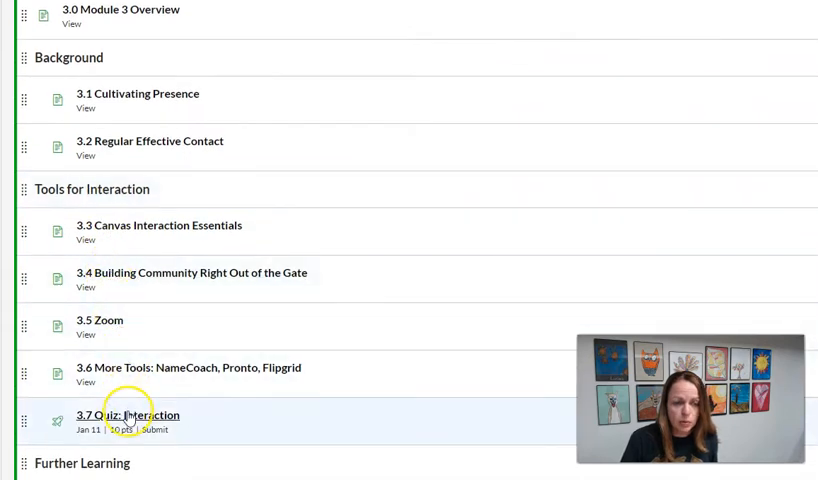
click(120, 416)
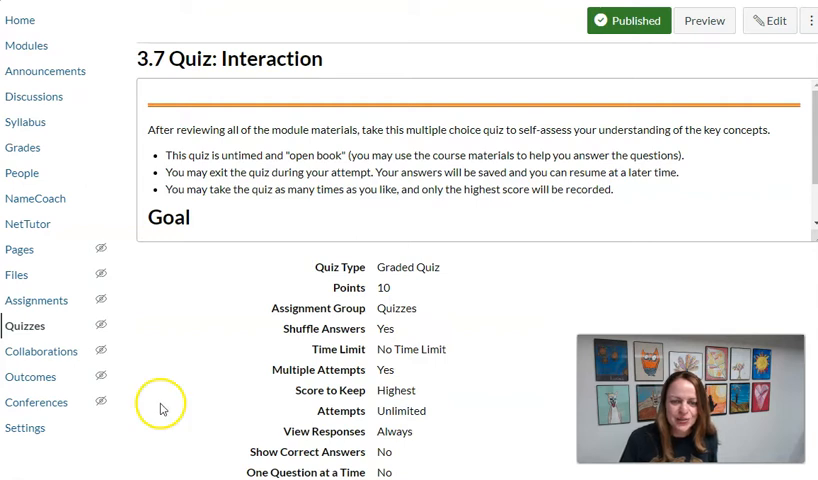
mouse_move(720, 126)
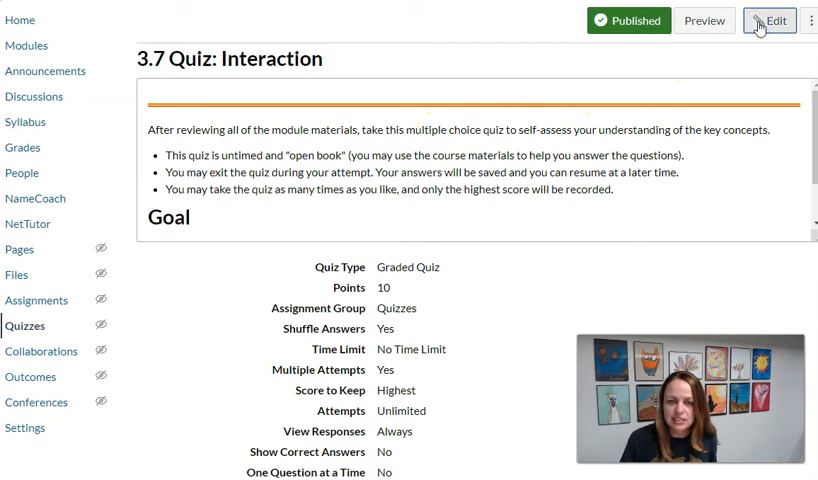
Enter the quiz edit form and scroll down to review its Options section
click(772, 20)
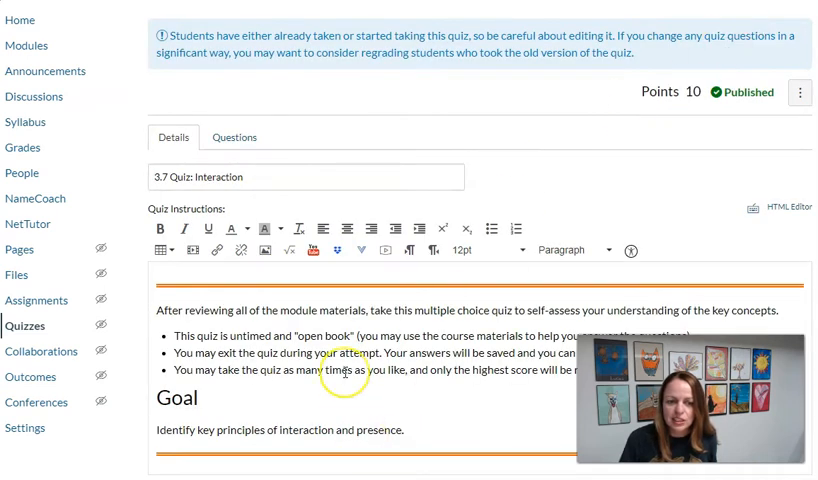
scroll(down, 3)
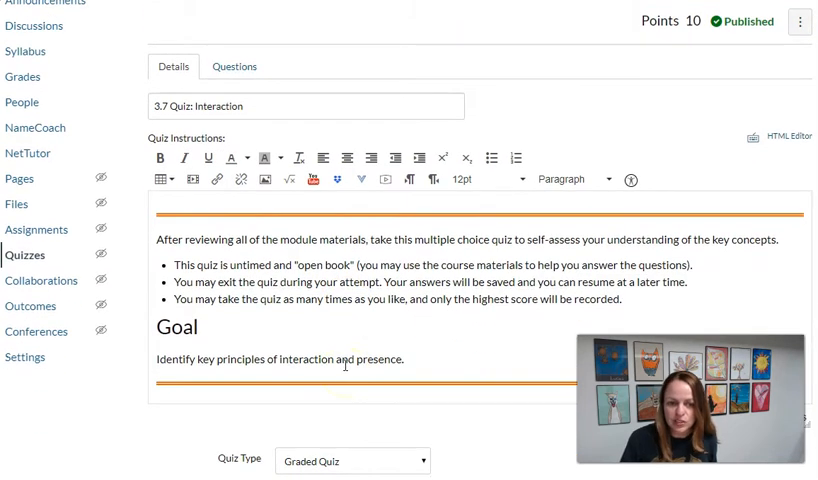
scroll(down, 3)
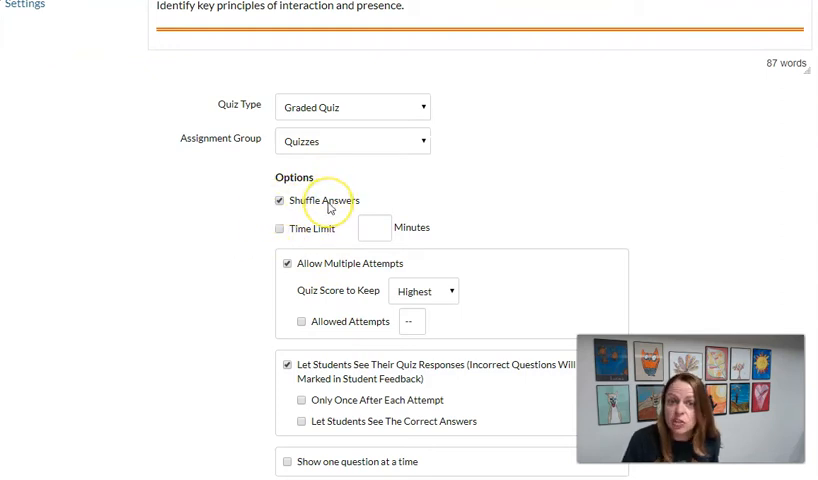
scroll(down, 3)
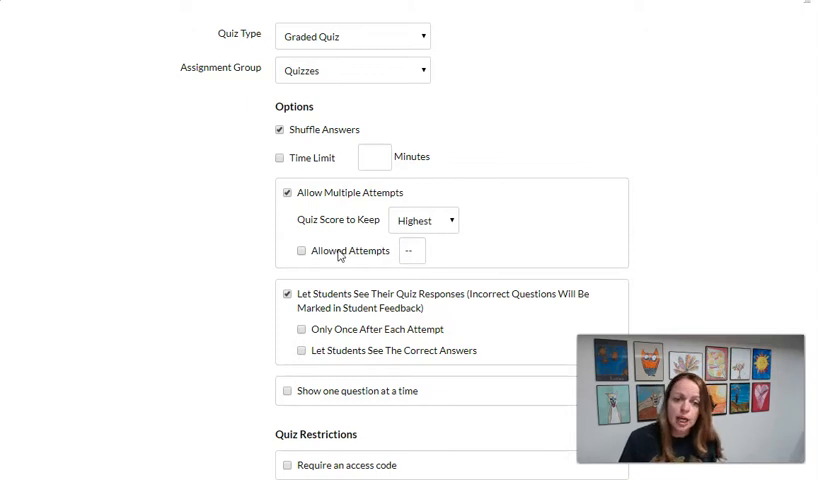
scroll(down, 3)
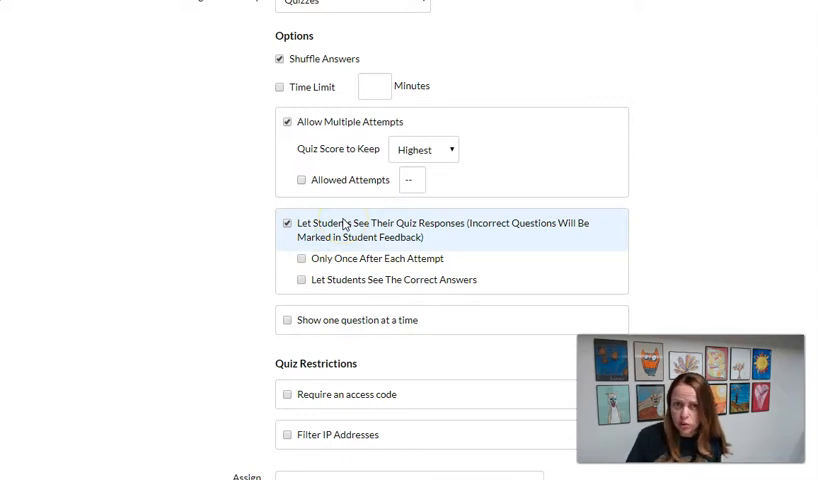
mouse_move(344, 228)
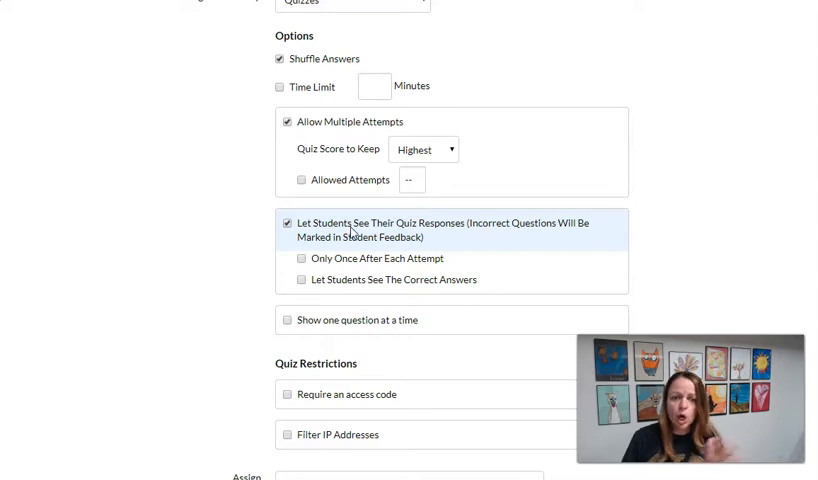
mouse_move(424, 232)
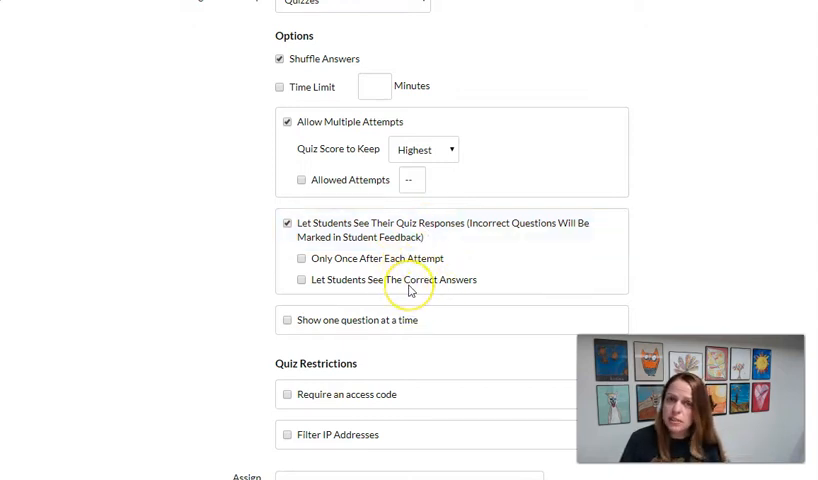
Allow 2 attempts and show correct answers only after the student's last attempt
click(300, 280)
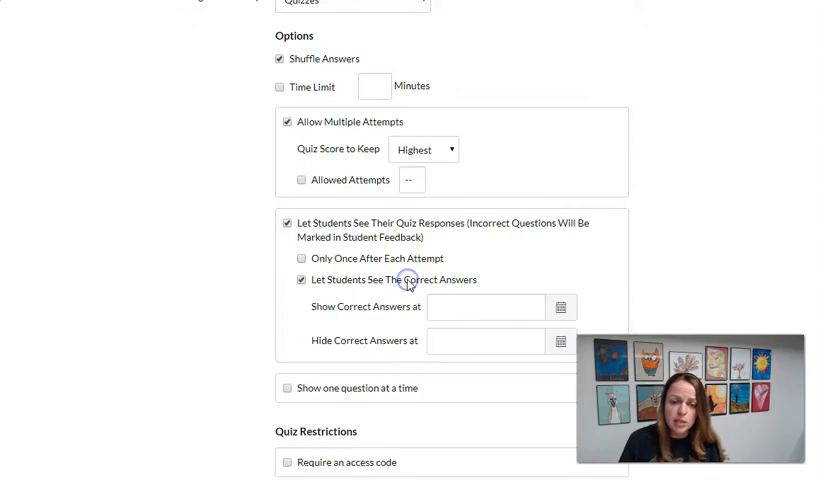
click(300, 280)
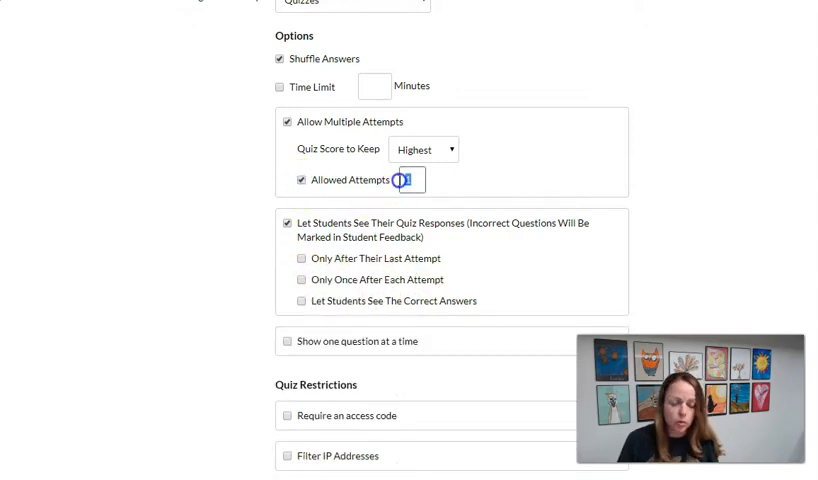
text(2)
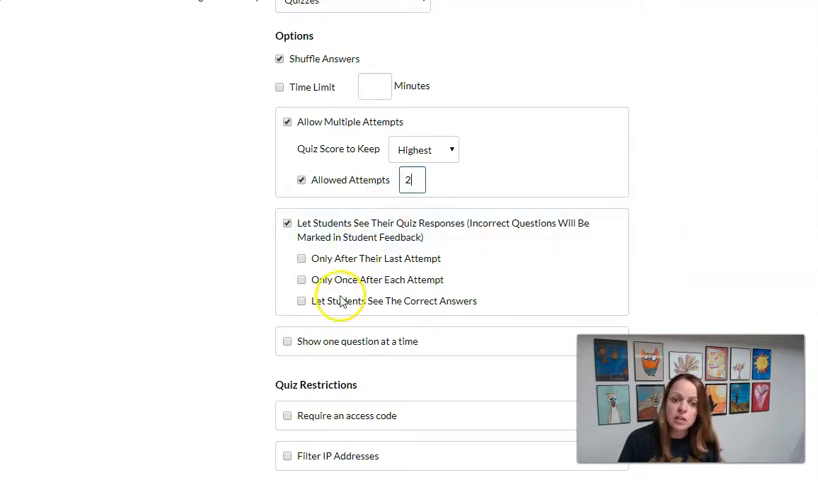
click(300, 300)
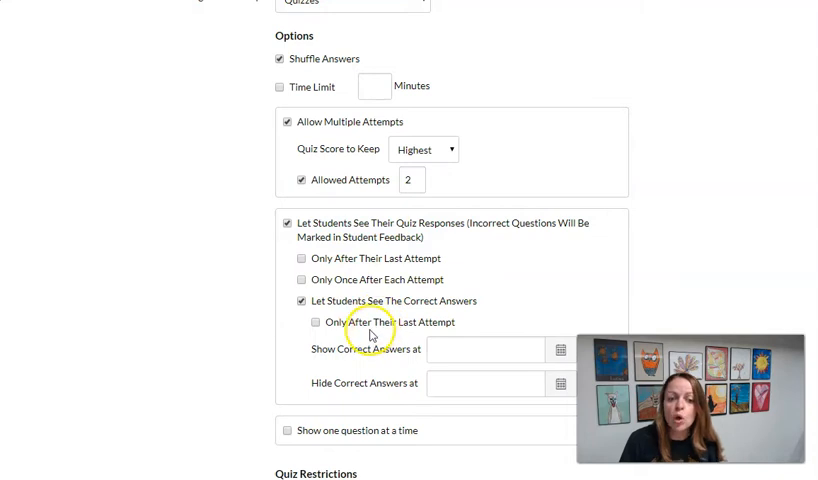
click(316, 322)
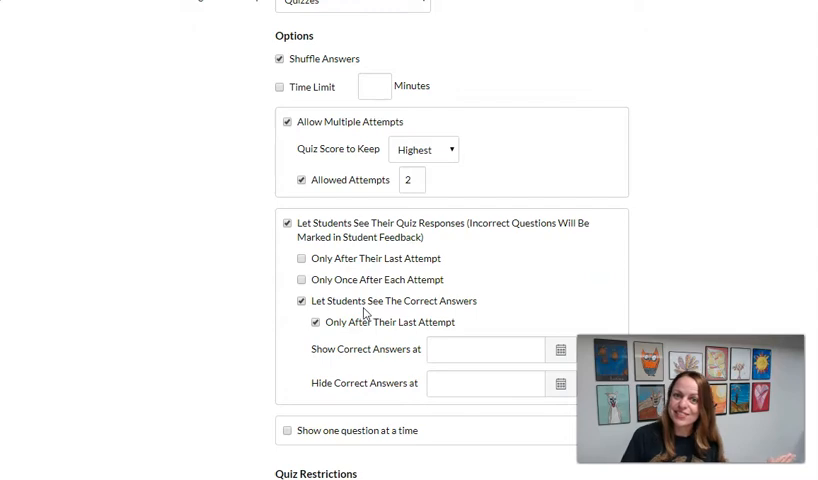
scroll(down, 3)
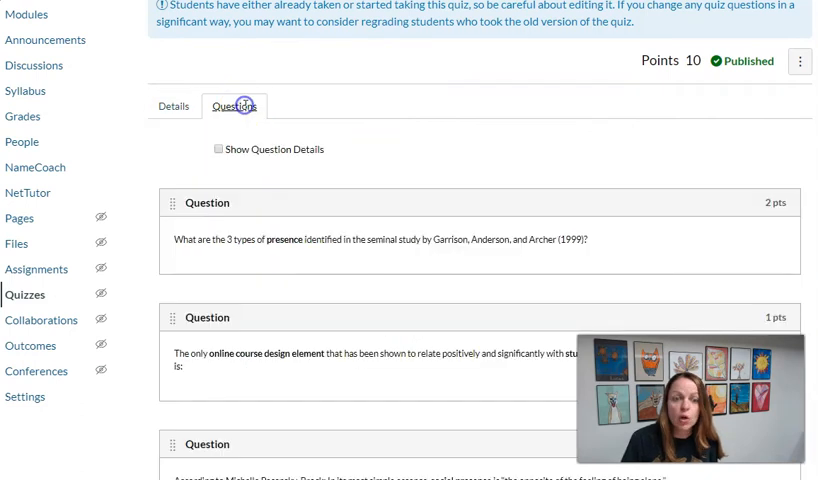
mouse_move(204, 88)
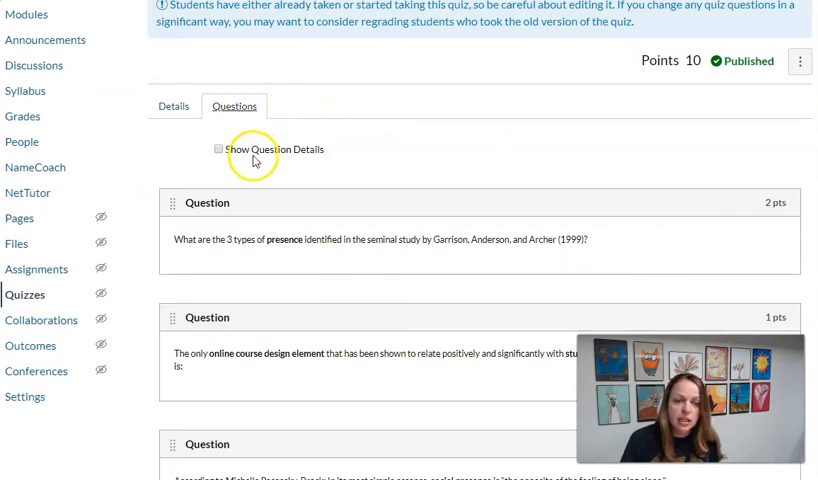
Show question details for all questions and edit the first question about types of presence
click(218, 148)
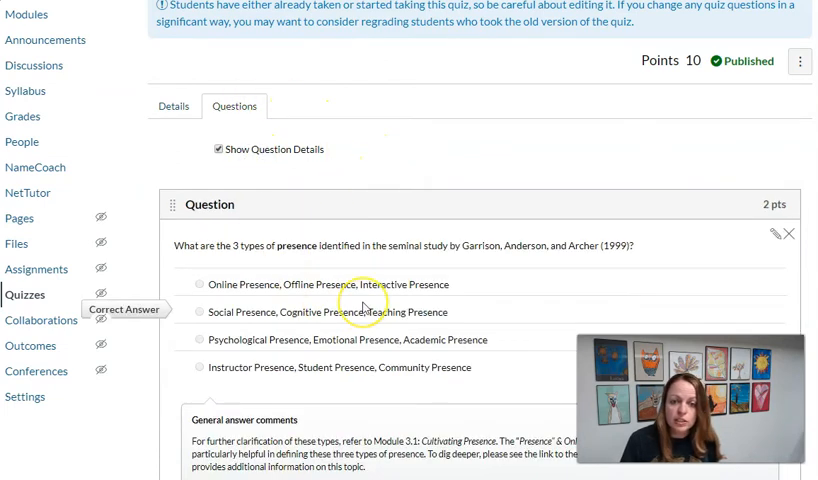
scroll(down, 3)
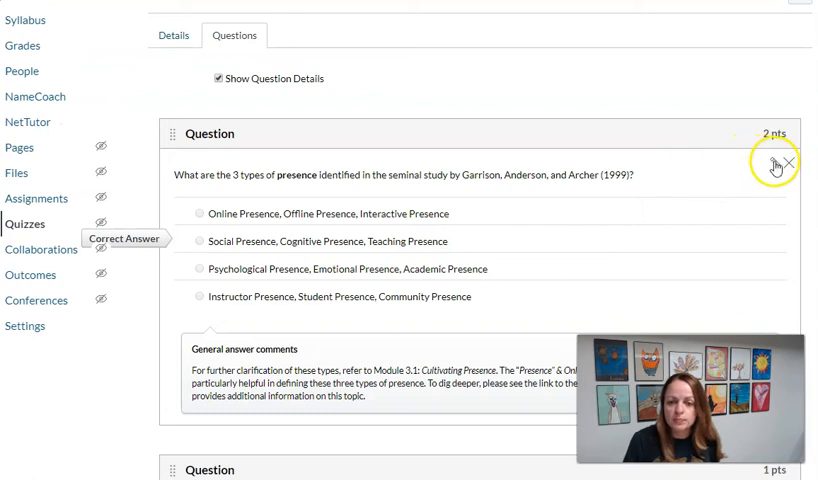
click(776, 168)
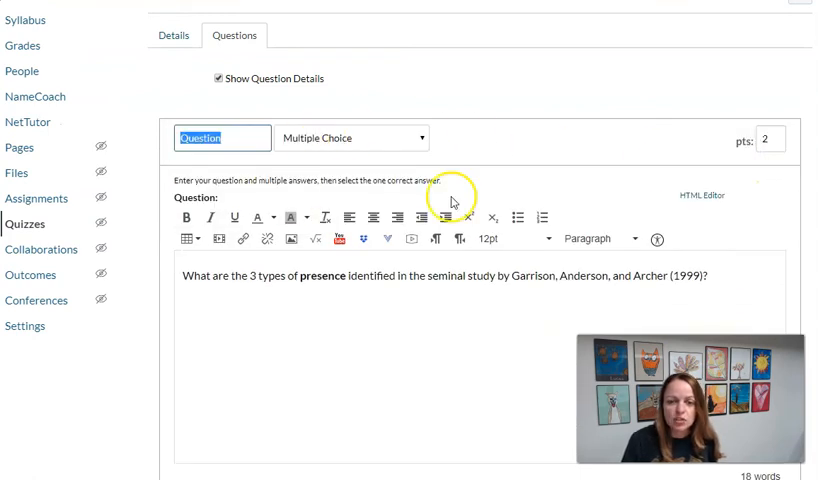
Review the presence question's answers and its general answer comment about Module 3.1
scroll(down, 3)
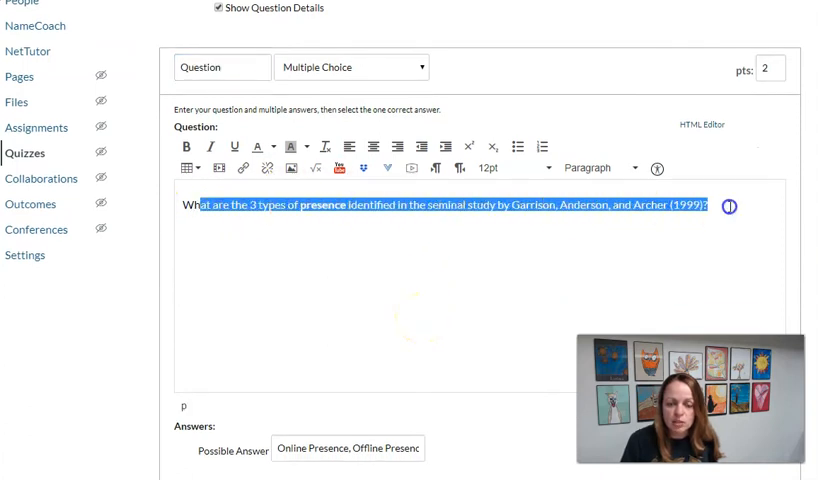
mouse_move(368, 270)
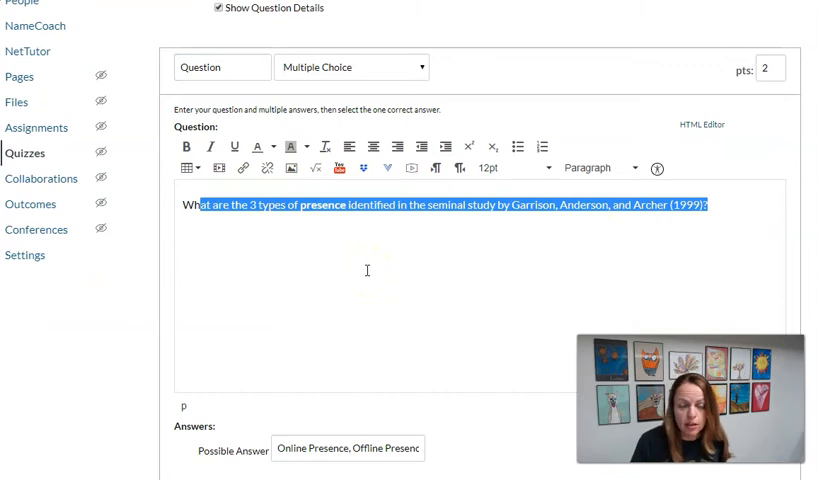
scroll(down, 3)
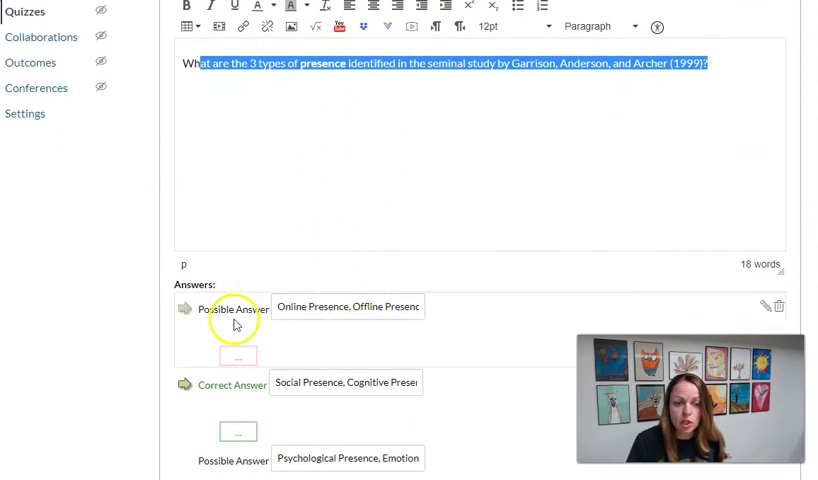
scroll(down, 3)
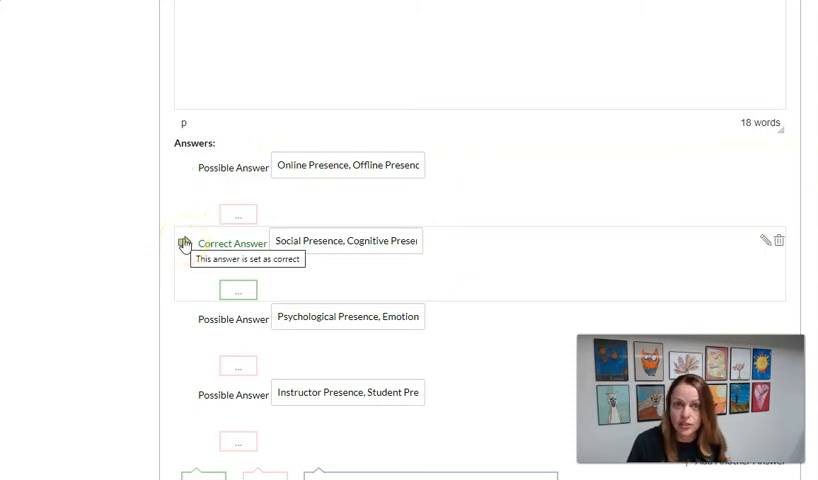
scroll(down, 3)
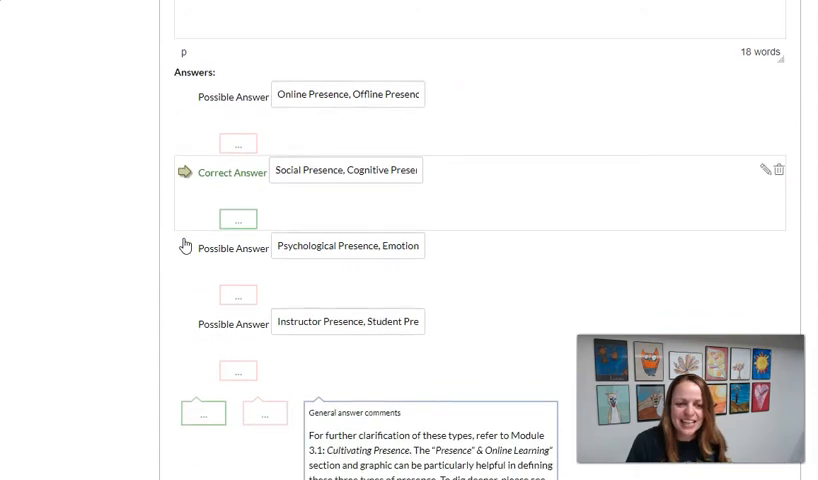
scroll(down, 3)
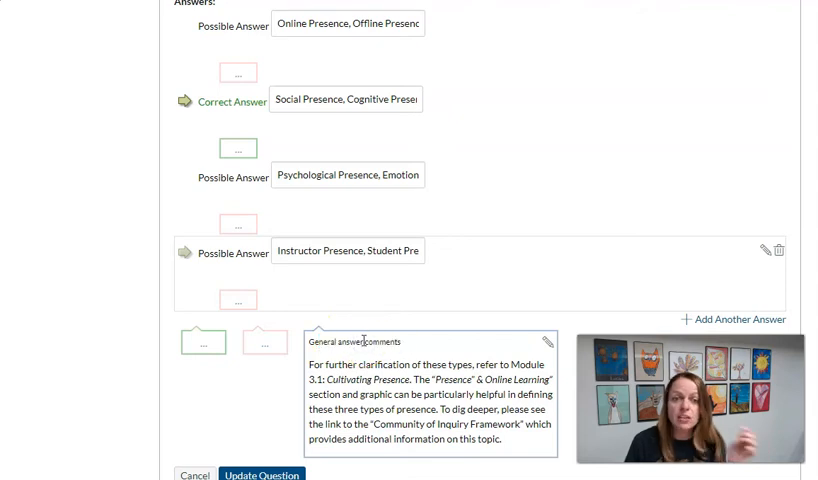
click(312, 364)
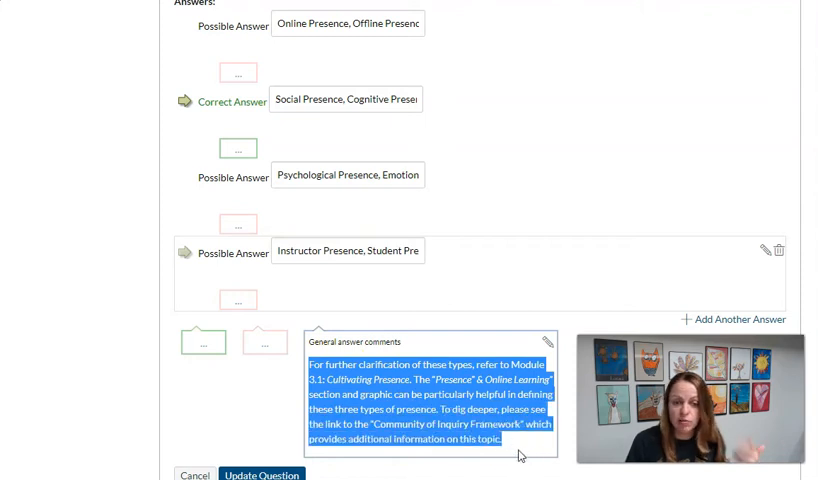
scroll(down, 3)
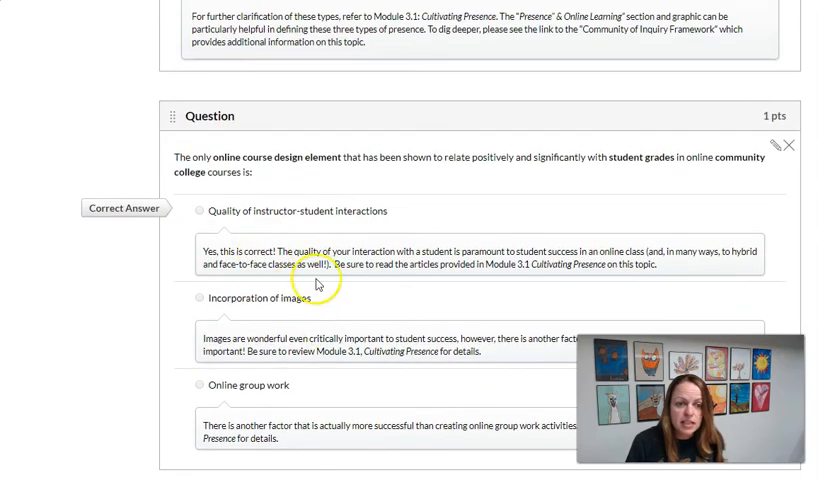
mouse_move(308, 374)
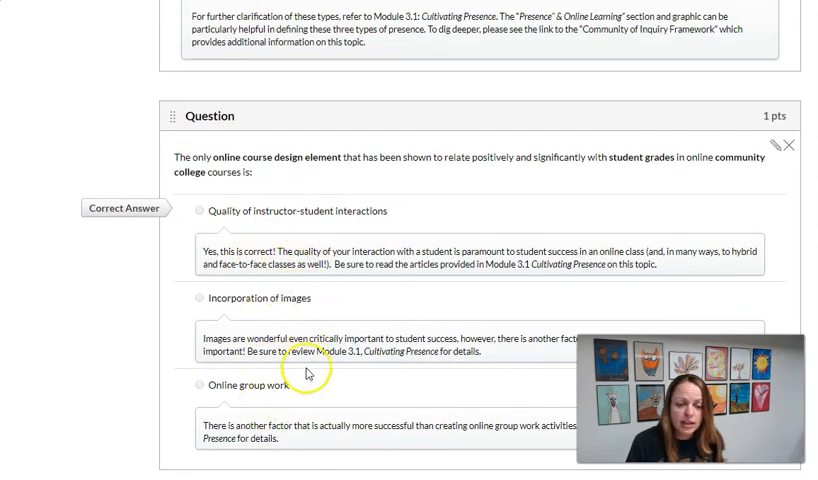
Review each answer's feedback on the course design element question and update it
click(790, 144)
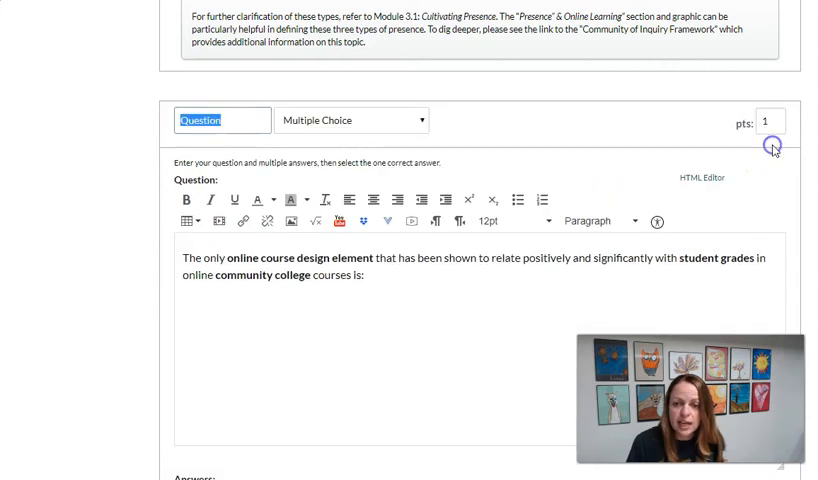
scroll(down, 3)
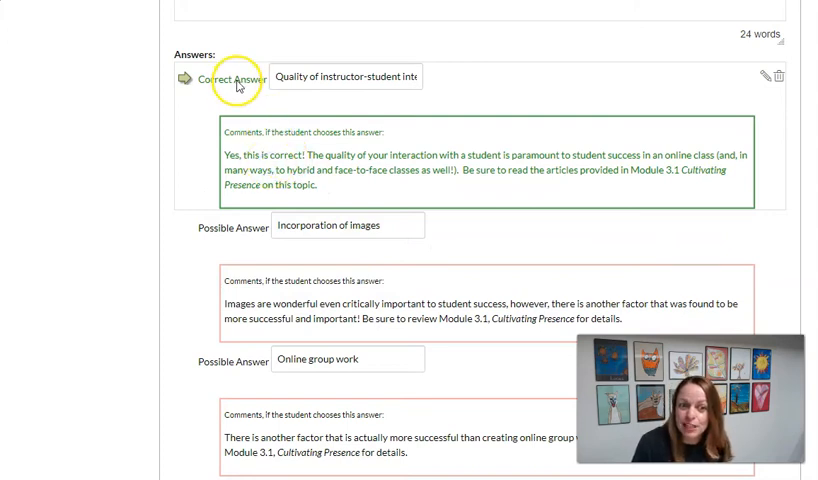
scroll(down, 3)
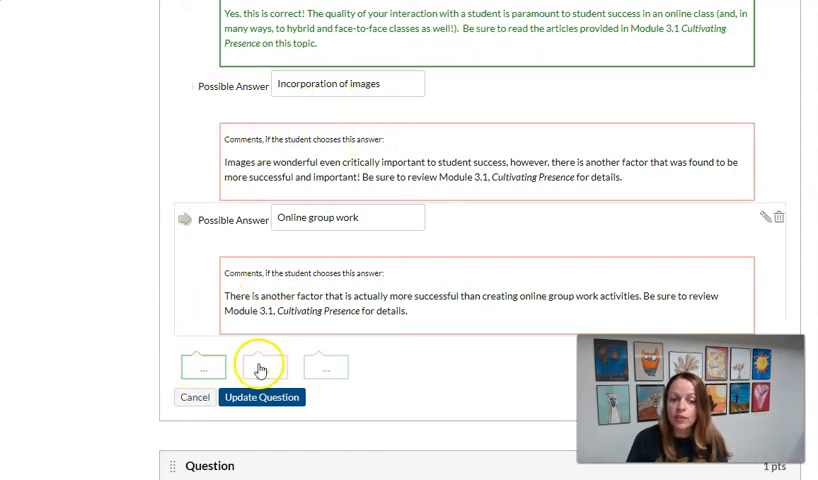
mouse_move(326, 368)
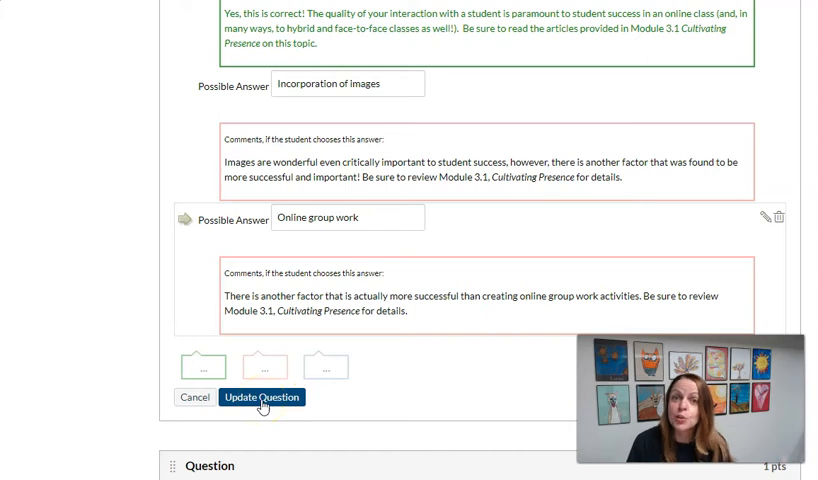
click(380, 216)
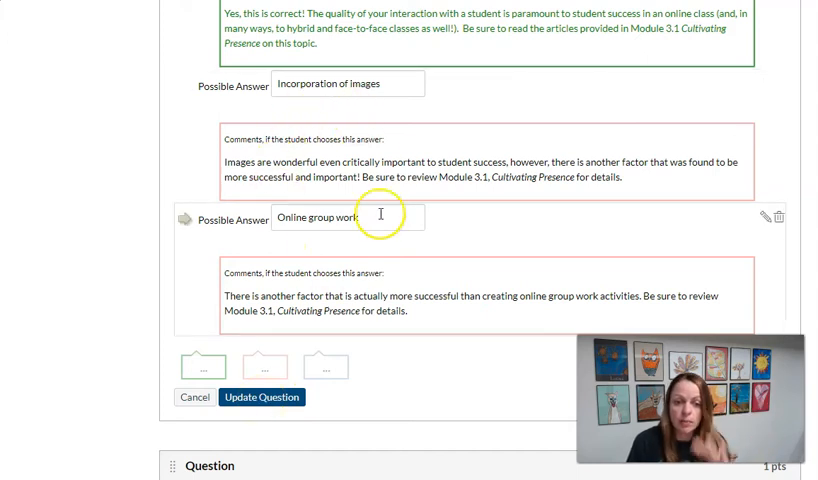
scroll(down, 3)
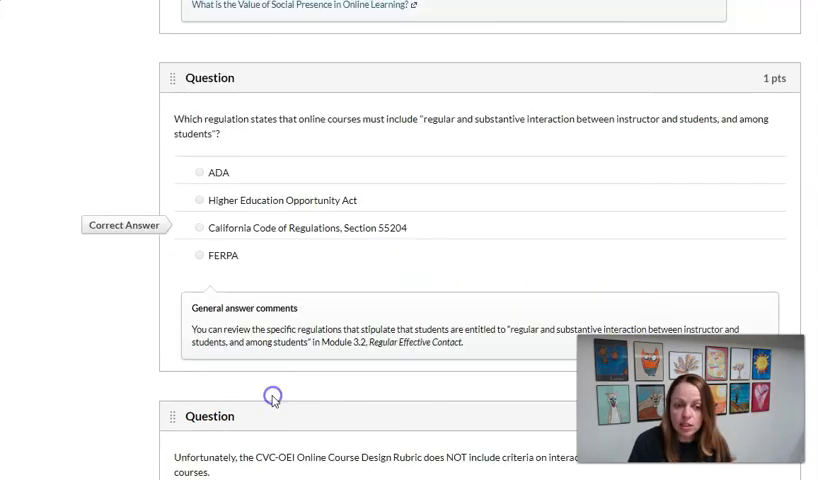
scroll(down, 3)
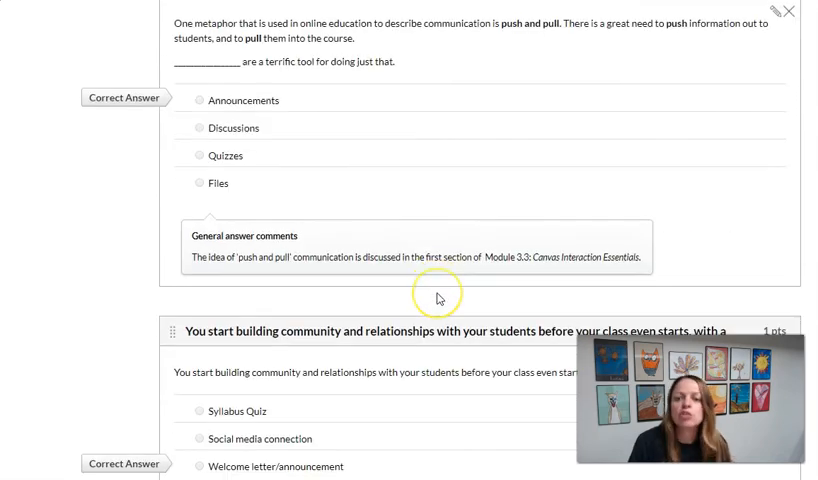
scroll(down, 3)
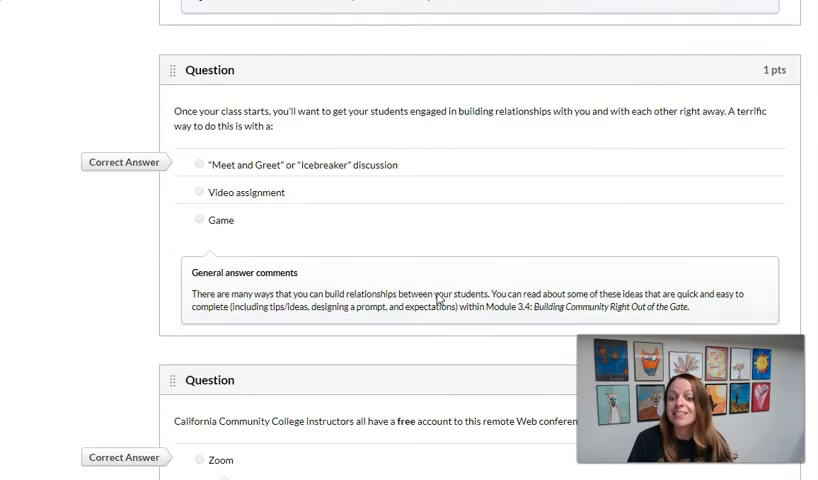
scroll(down, 3)
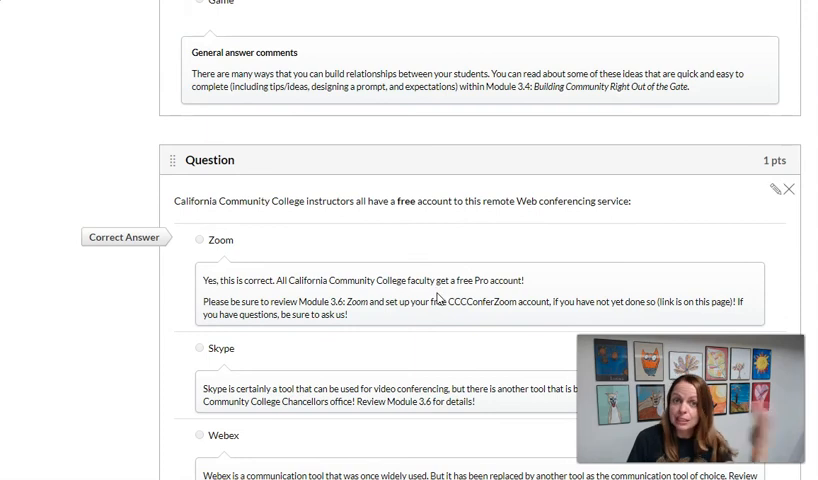
mouse_move(438, 298)
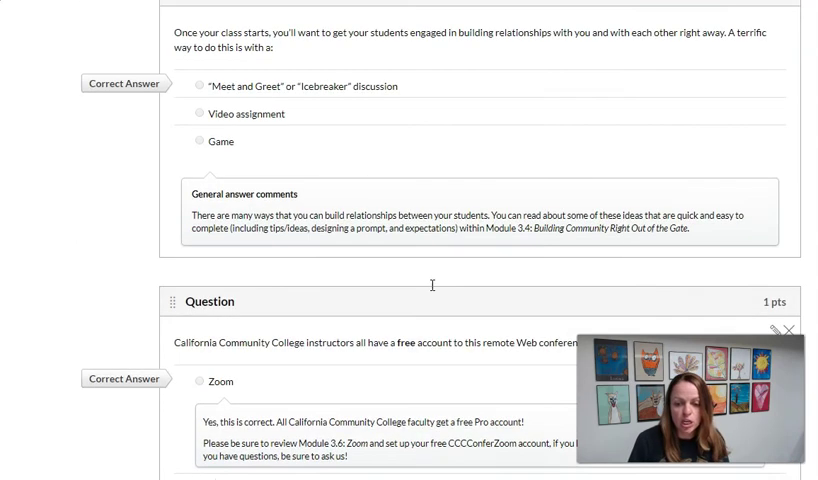
scroll(down, 3)
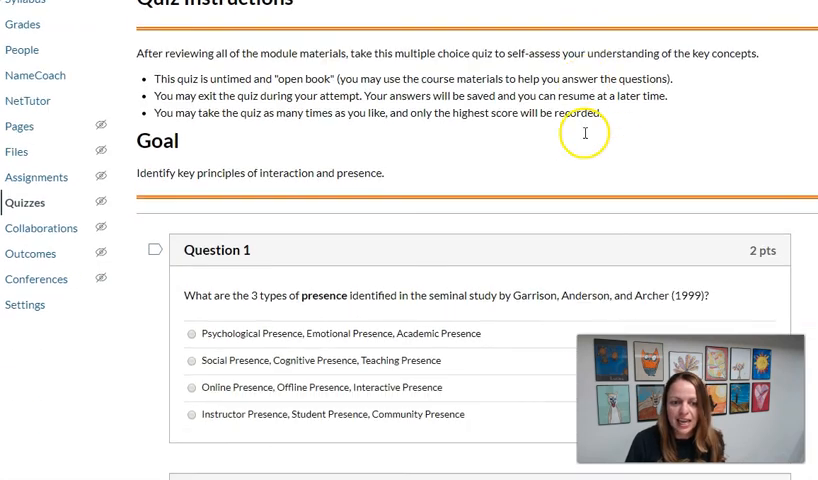
Answer Question 8 in the preview with the Meet and Greet discussion
scroll(down, 3)
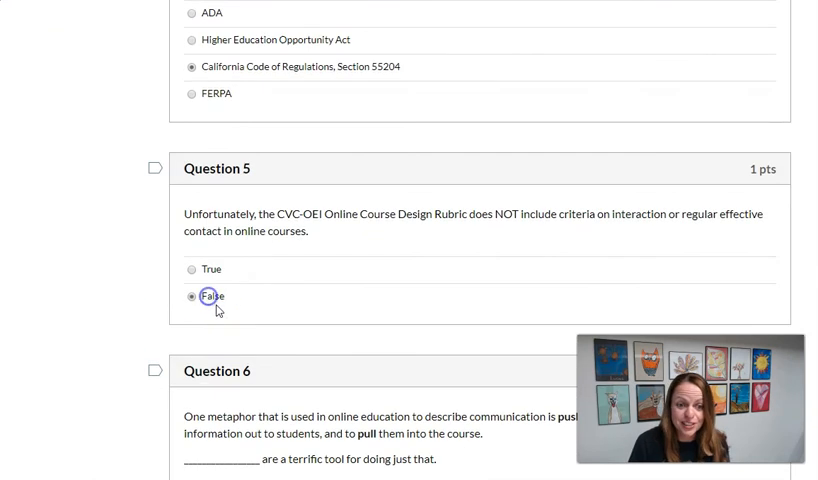
scroll(down, 3)
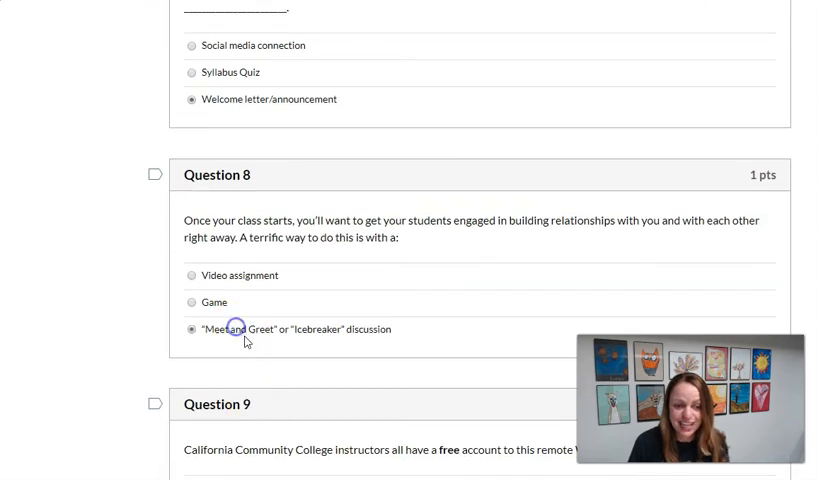
click(192, 328)
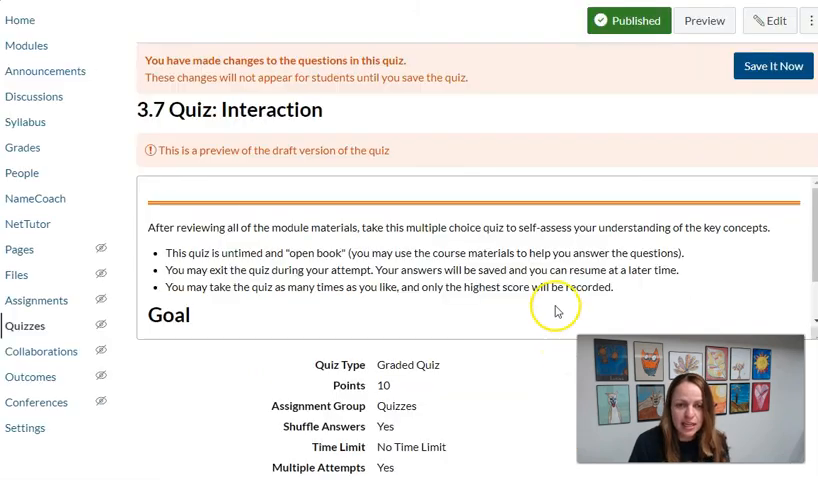
Scroll through the results showing 8 out of 10 and each question's feedback comments
scroll(down, 3)
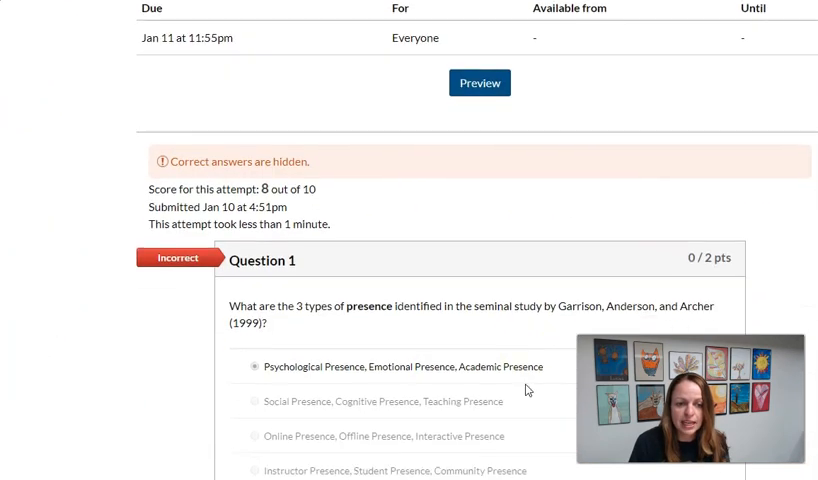
scroll(down, 3)
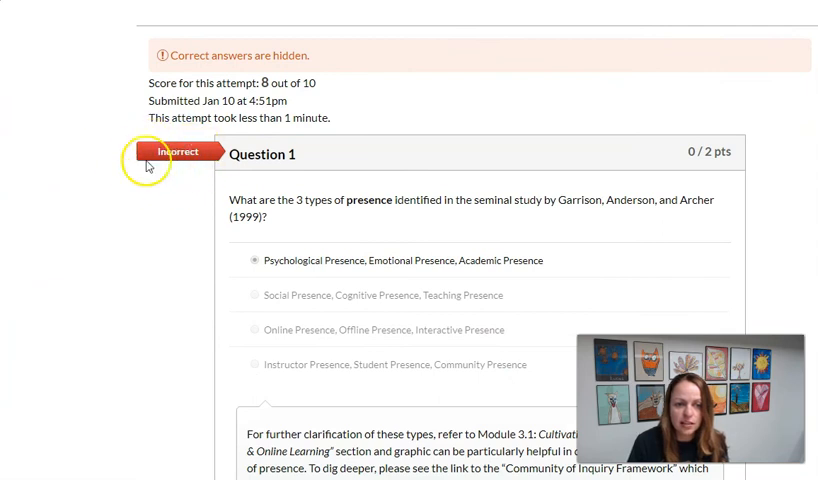
scroll(down, 3)
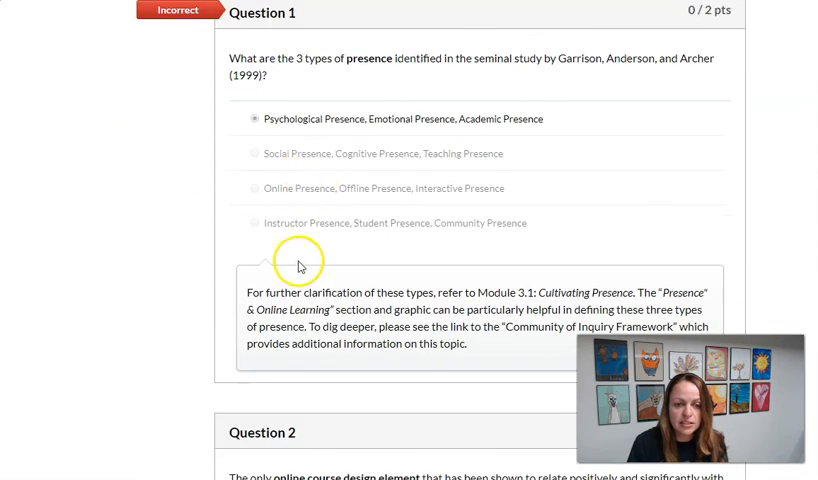
scroll(down, 3)
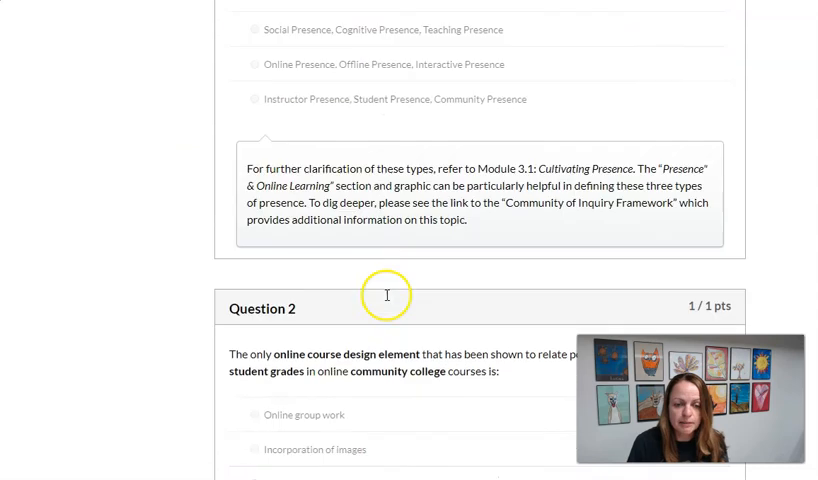
scroll(down, 3)
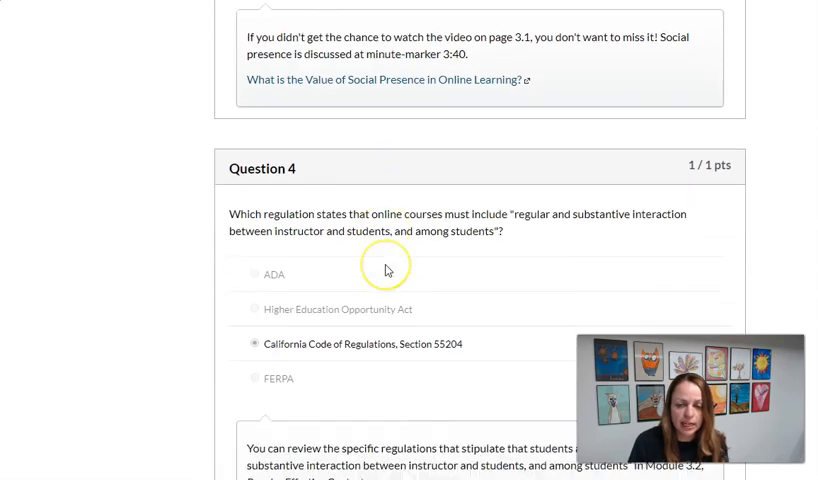
scroll(down, 3)
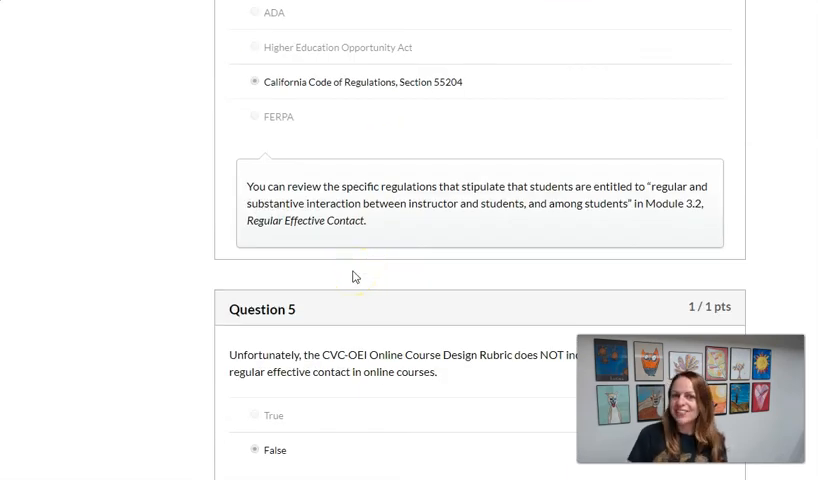